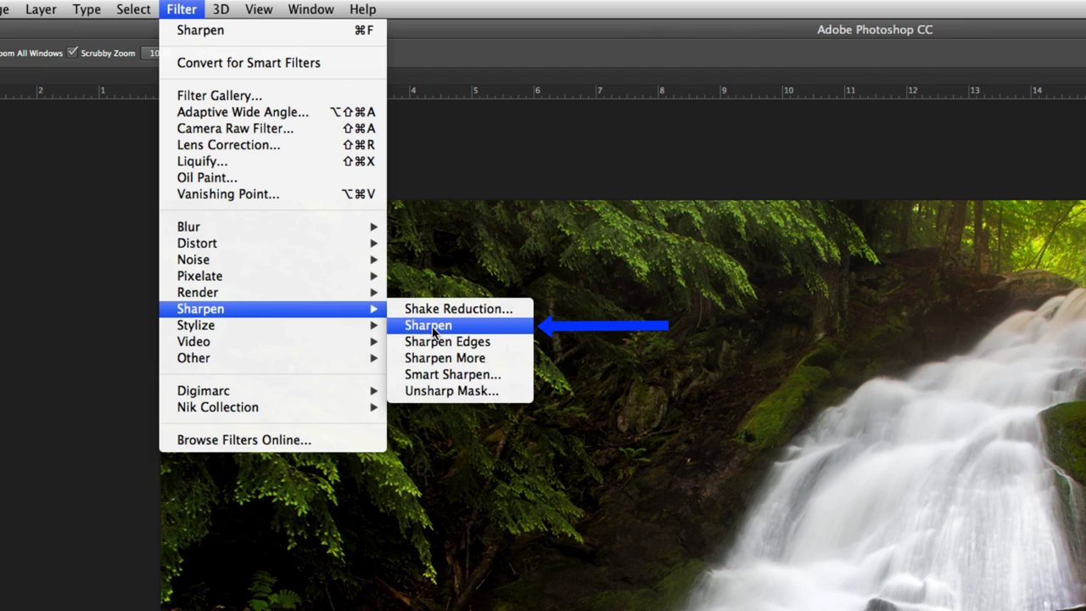
pyautogui.moveTo(451, 390)
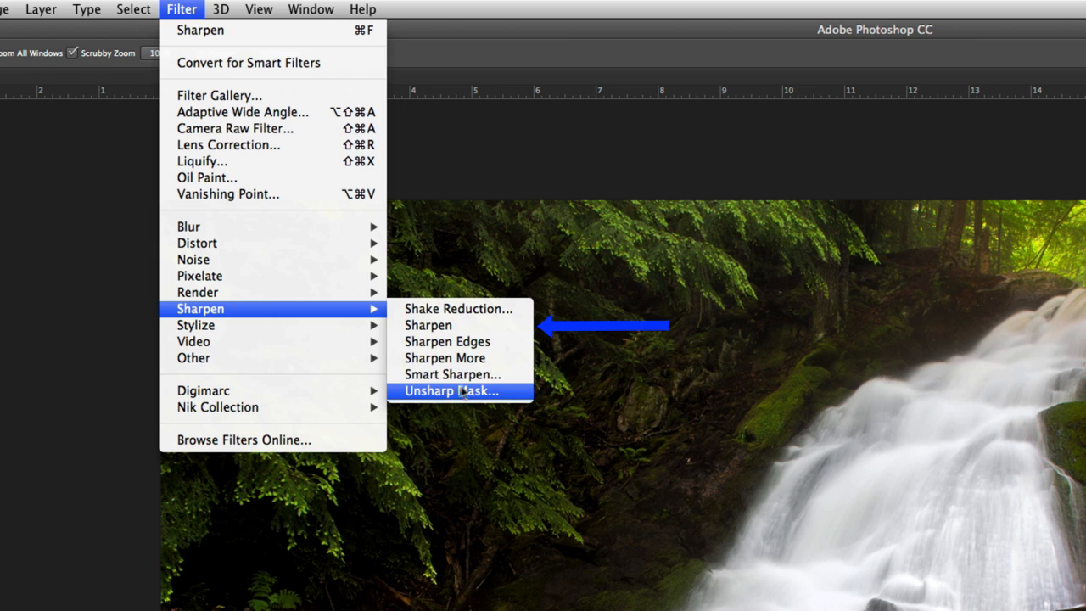
pyautogui.moveTo(427, 325)
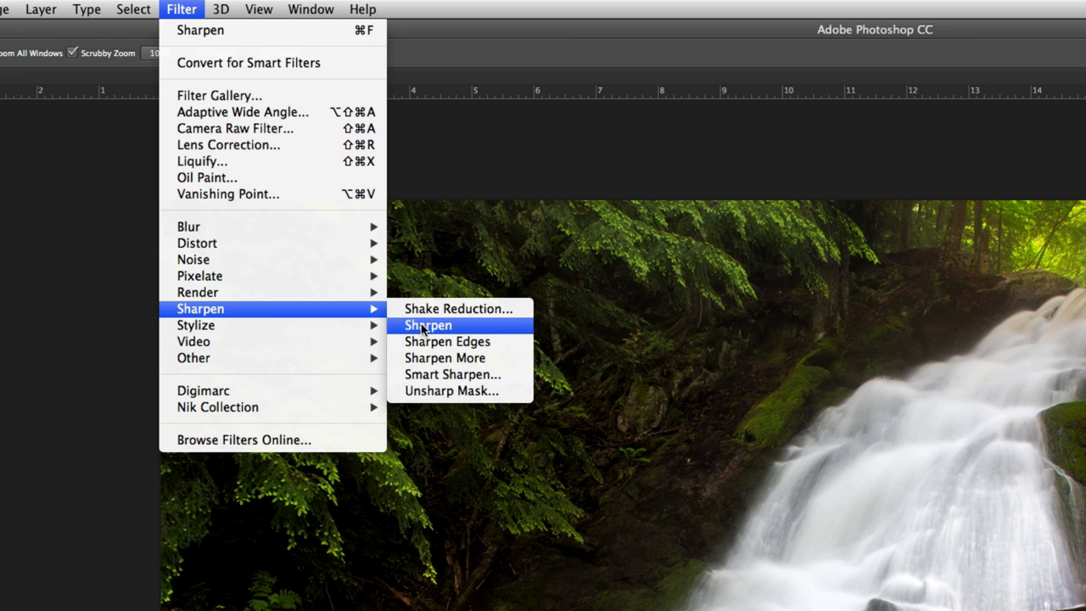
# Apply the basic Sharpen filter to the waterfall photo
pyautogui.click(428, 326)
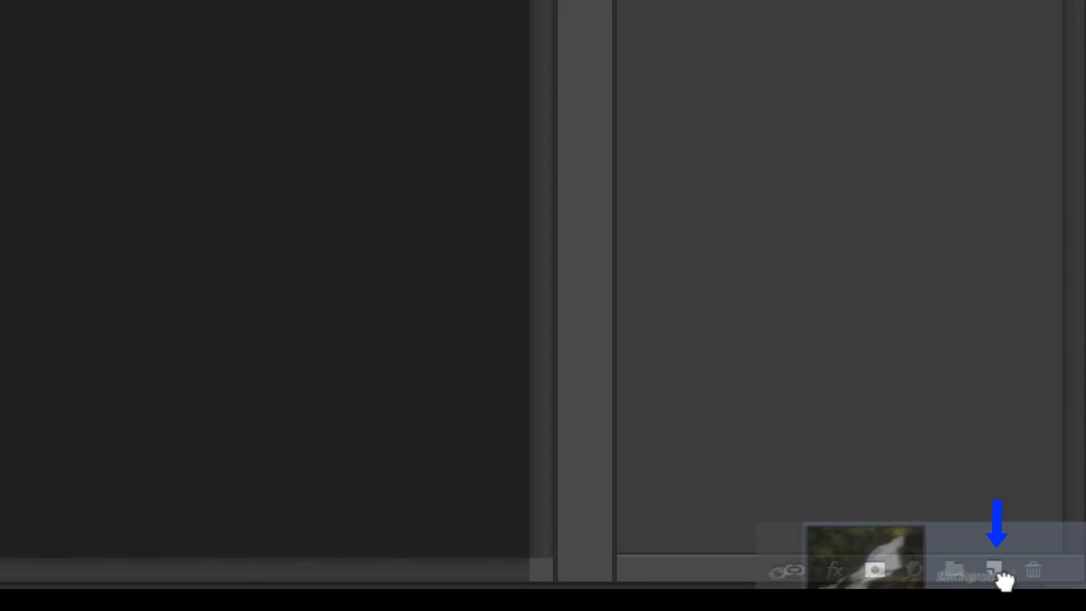
# Duplicate the Background layer and rename the copy 'Sharp-Adj'
pyautogui.click(995, 582)
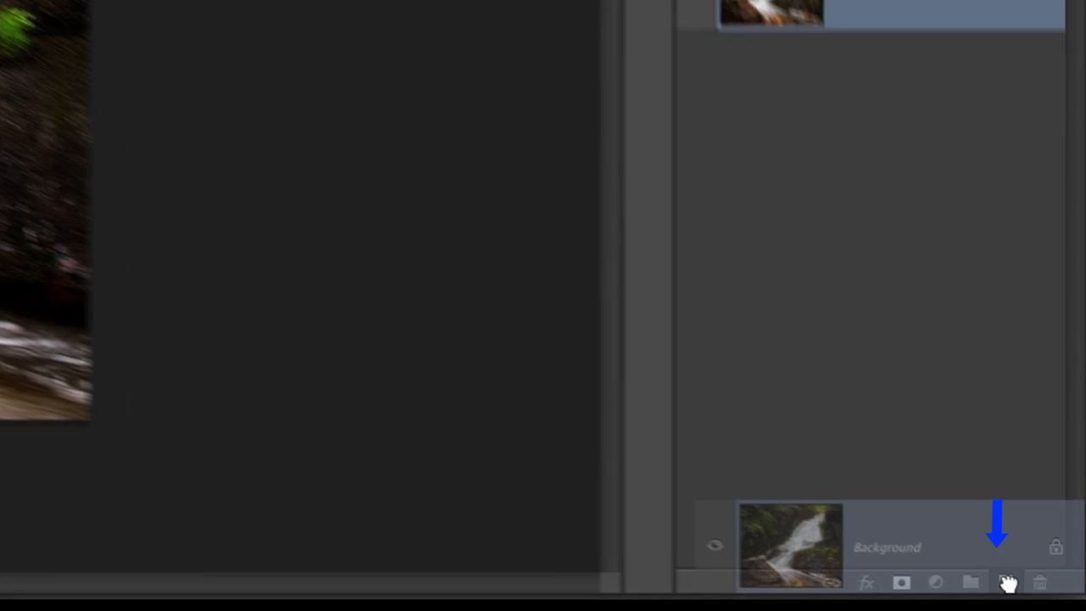
pyautogui.click(1005, 582)
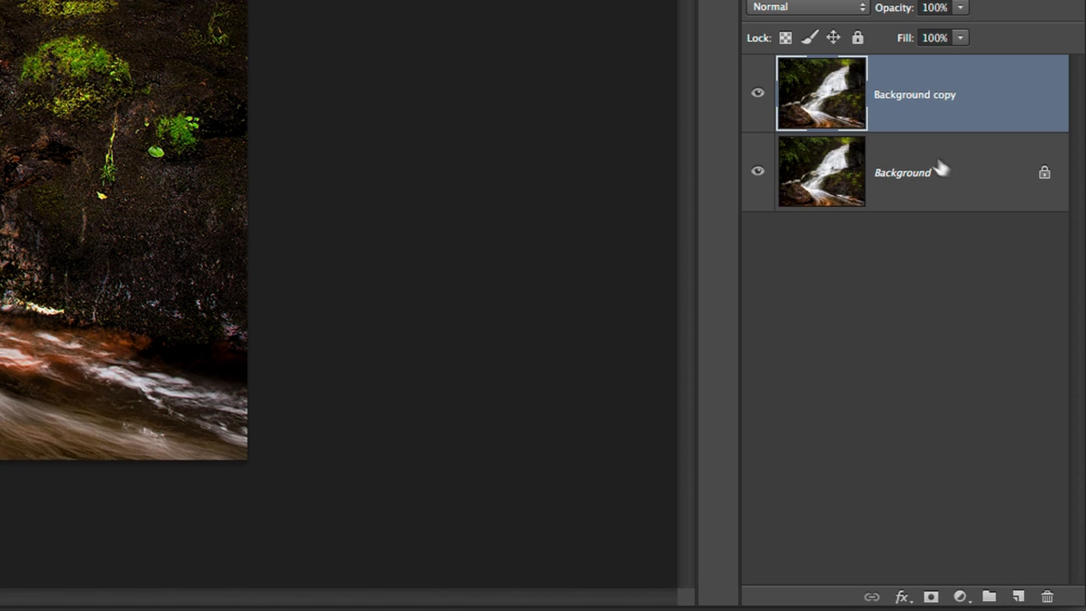
pyautogui.doubleClick(915, 95)
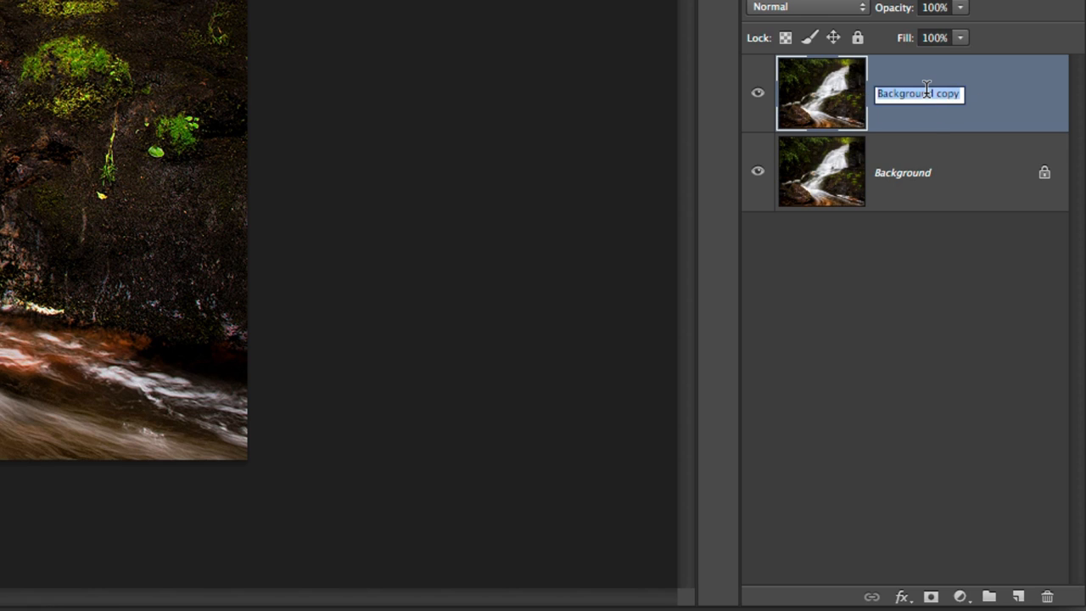
pyautogui.write('Sharp-')
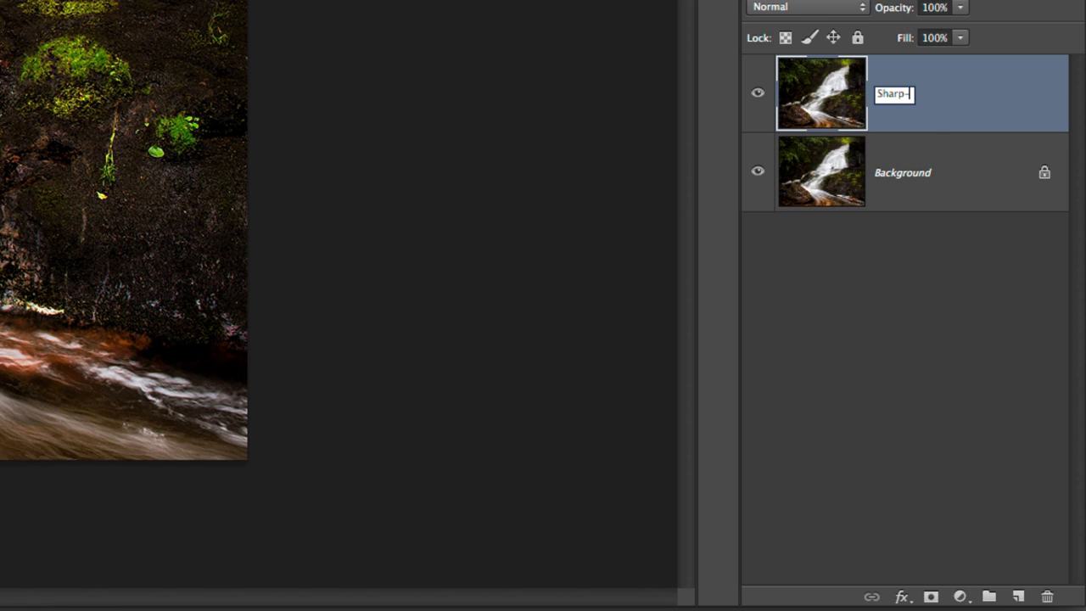
pyautogui.write('Ad')
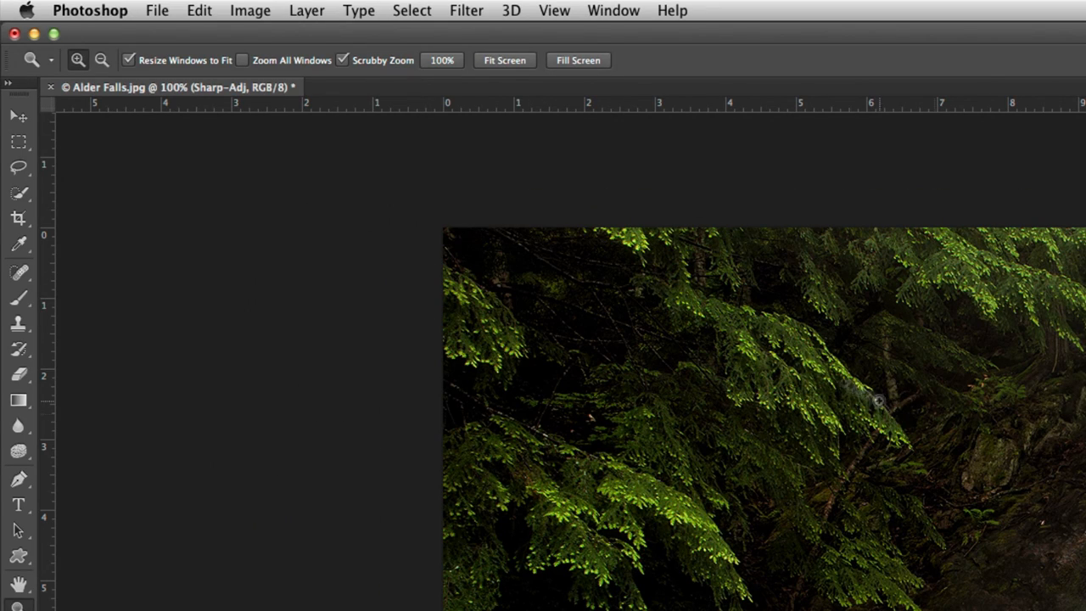
pyautogui.moveTo(405, 11)
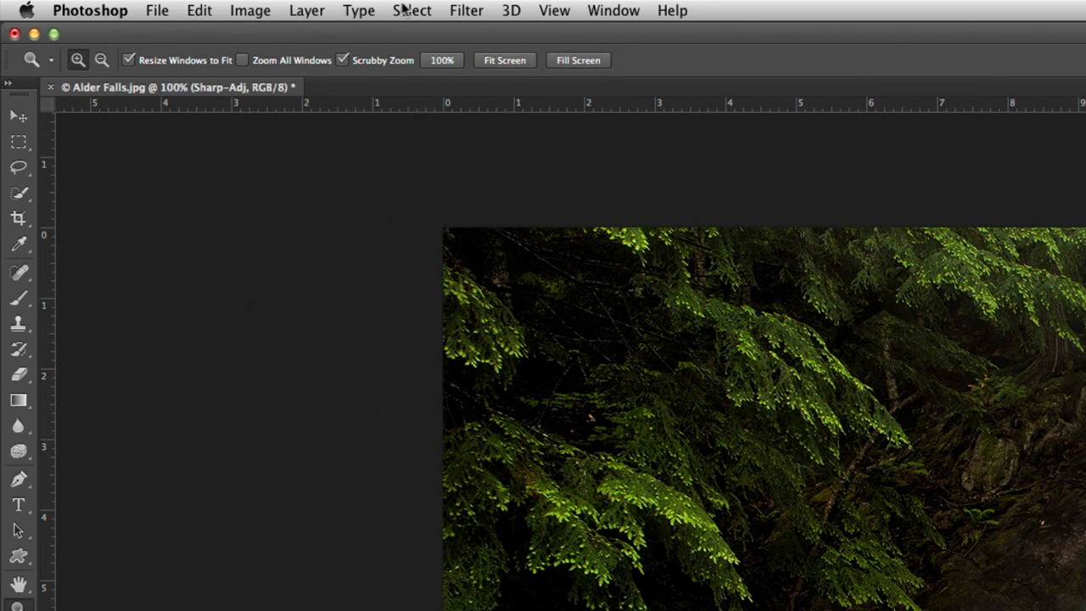
# Reapply the Sharpen filter to the Sharp-Adj layer from the Filter menu
pyautogui.click(465, 10)
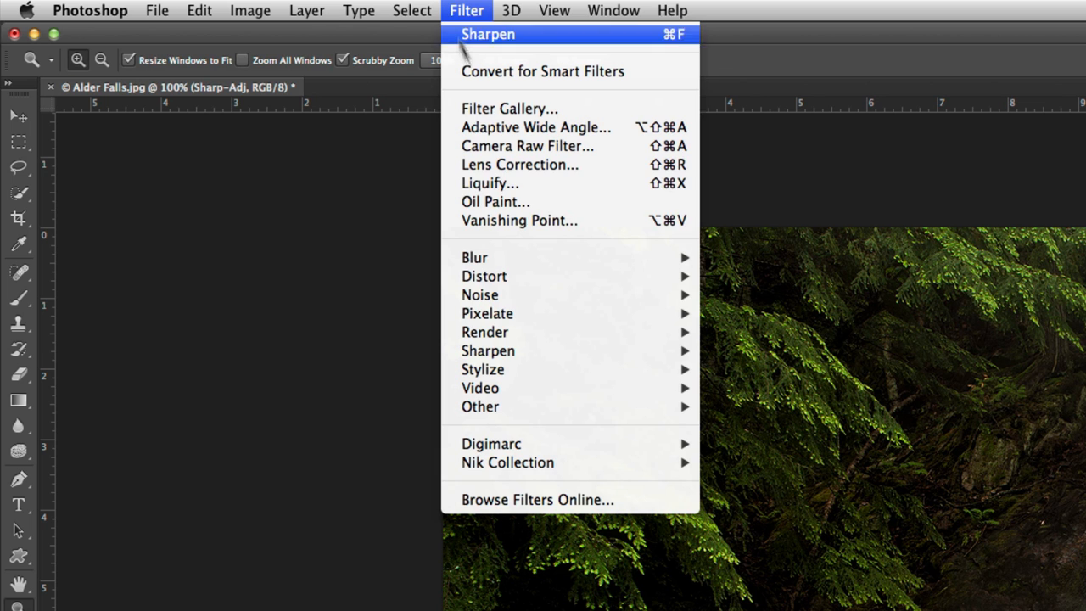
pyautogui.moveTo(489, 349)
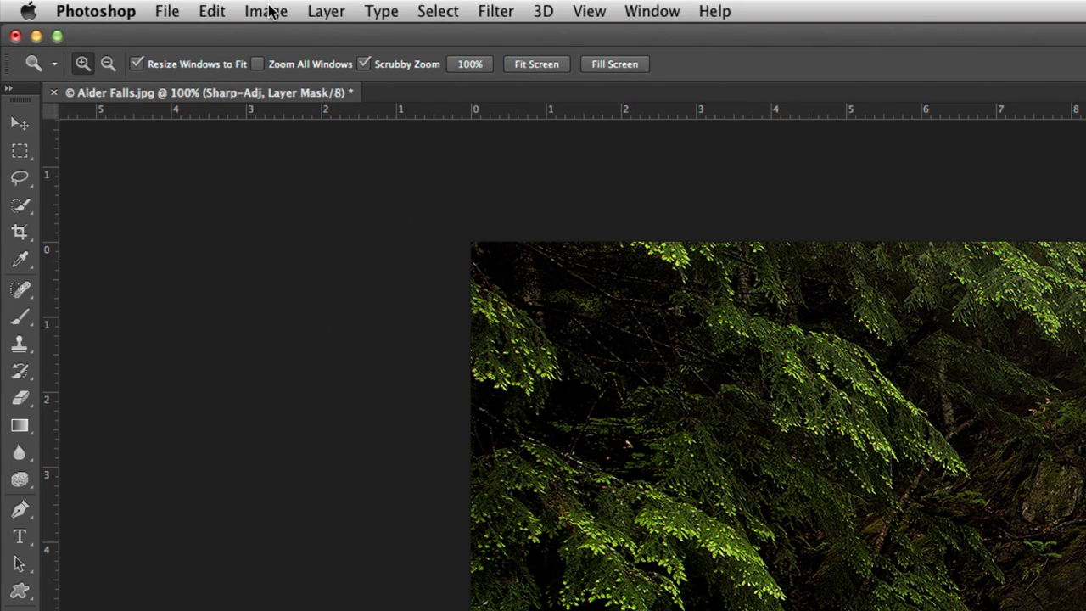
# Resize the photo to 800 px wide (640 px tall) via Image Size with proportions linked
pyautogui.click(265, 10)
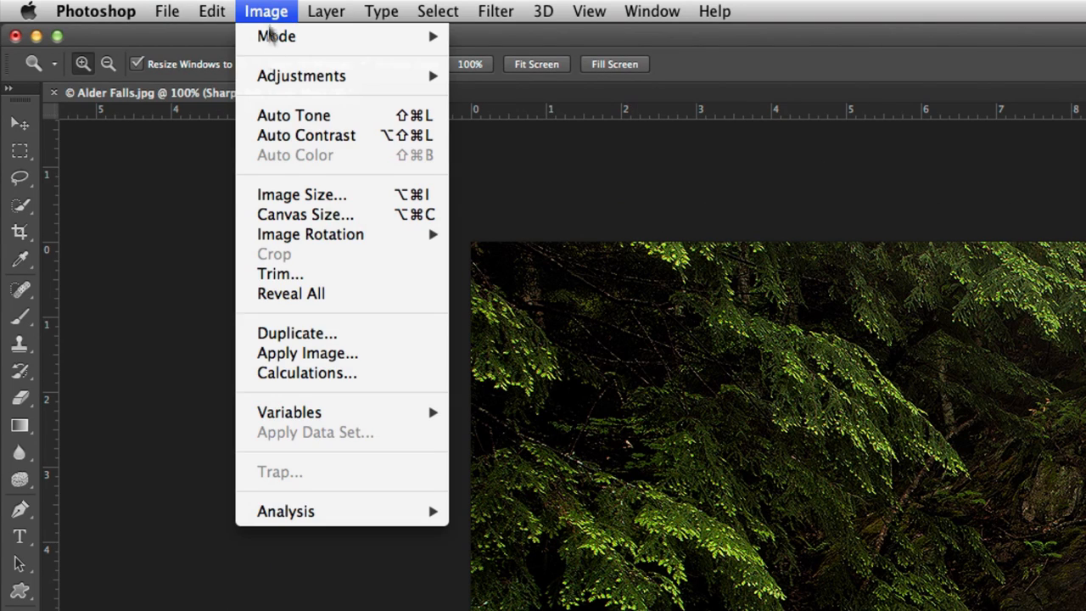
pyautogui.click(302, 194)
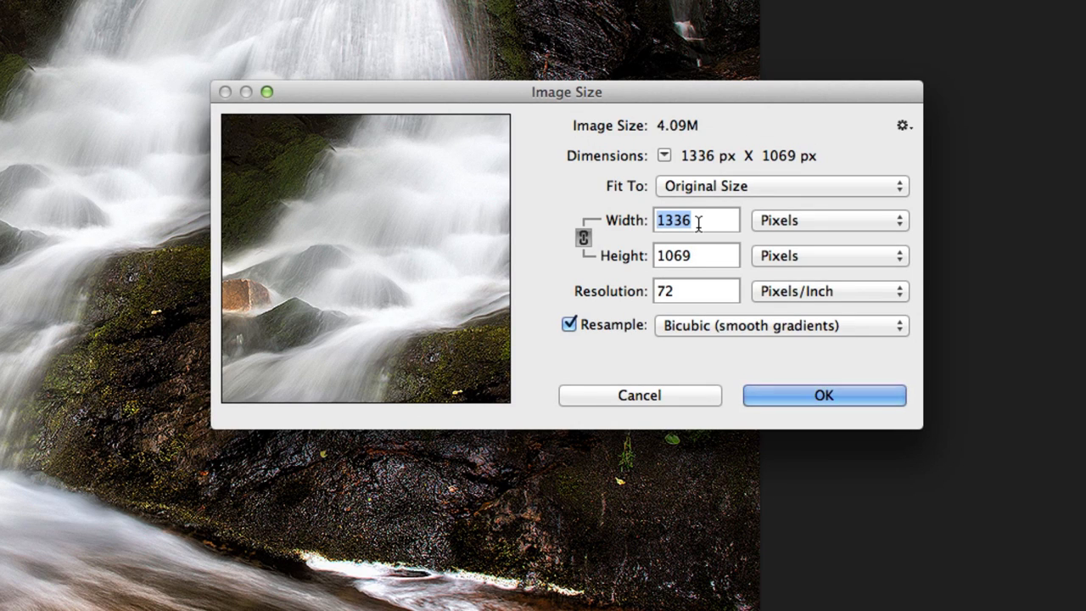
pyautogui.write('800')
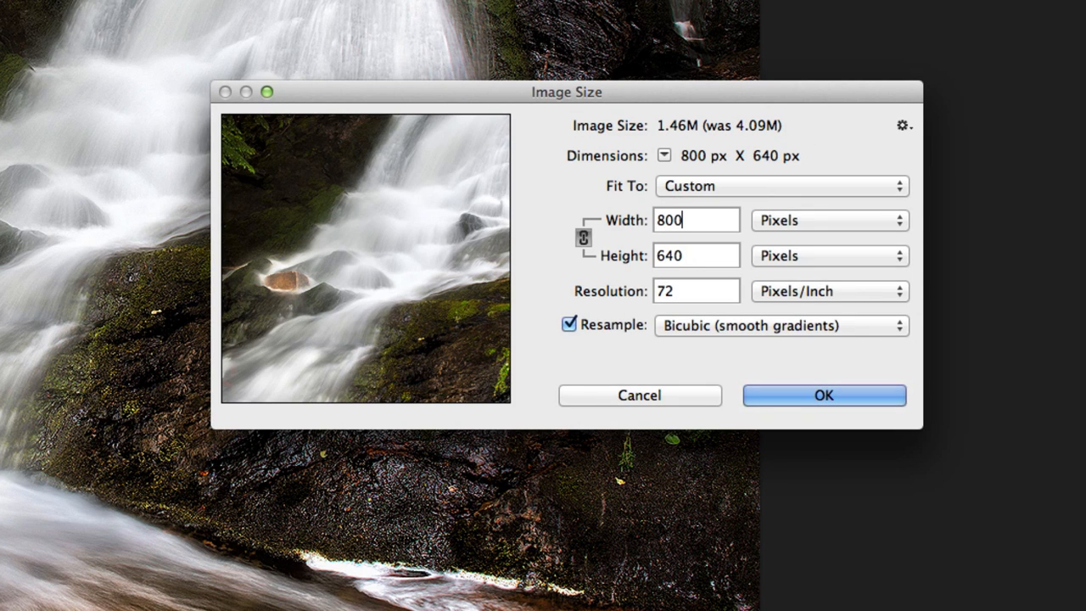
pyautogui.click(822, 393)
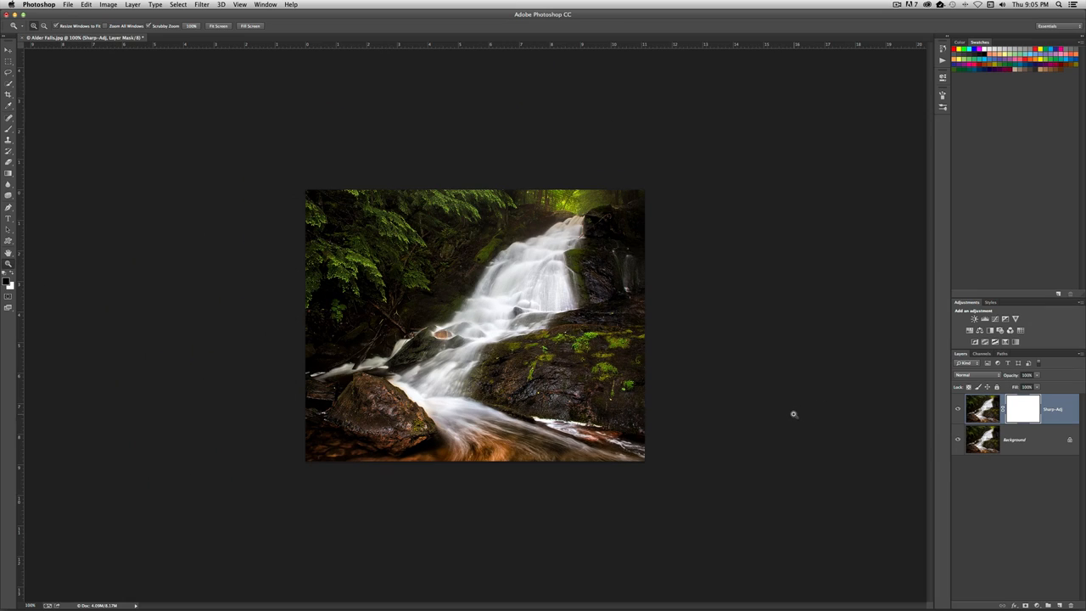
pyautogui.moveTo(508, 245)
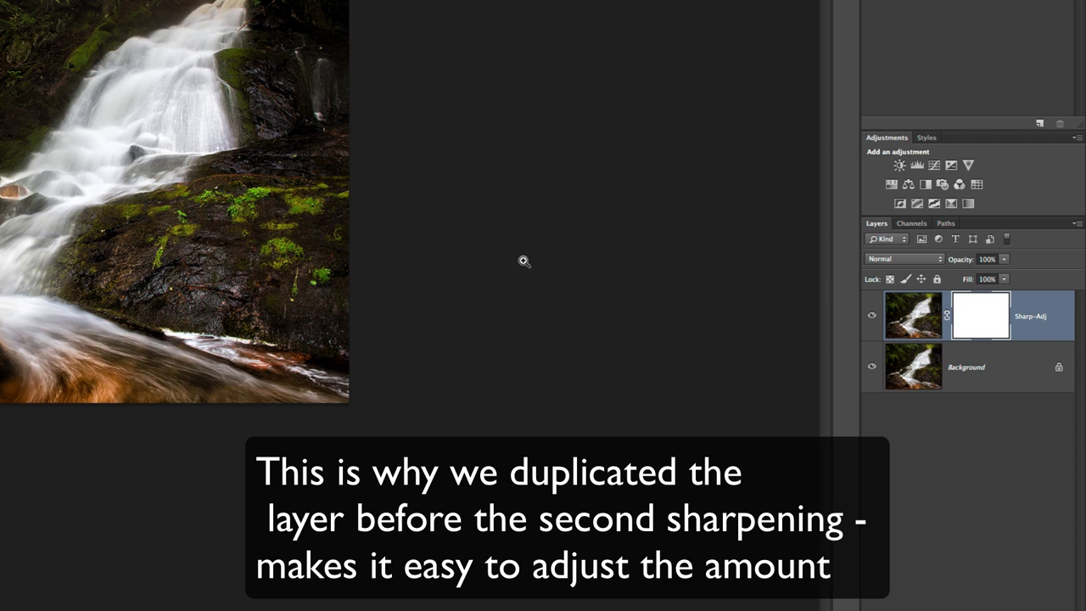
pyautogui.moveTo(914, 268)
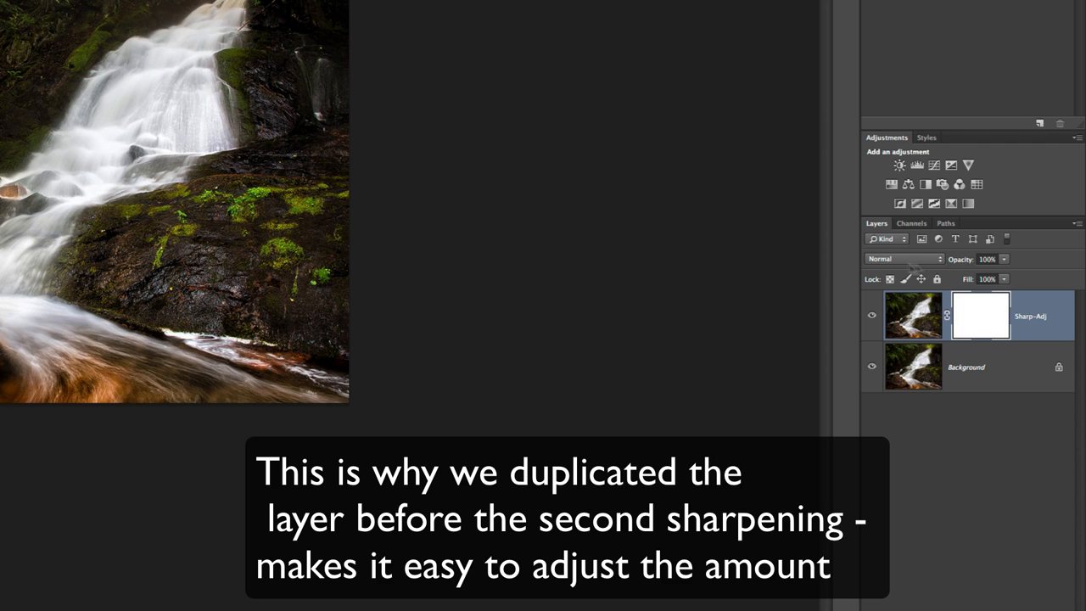